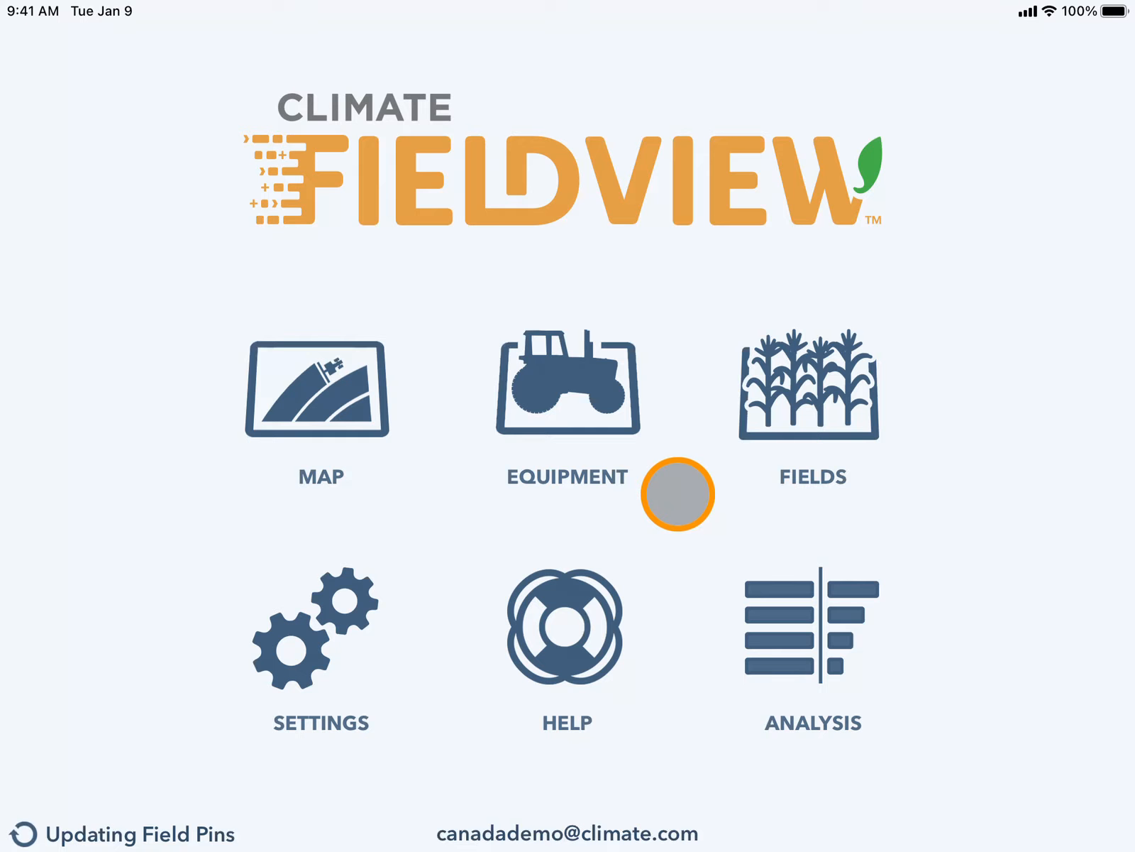
Leave the FieldView home screen and go to the Help support page.
left_click(567, 630)
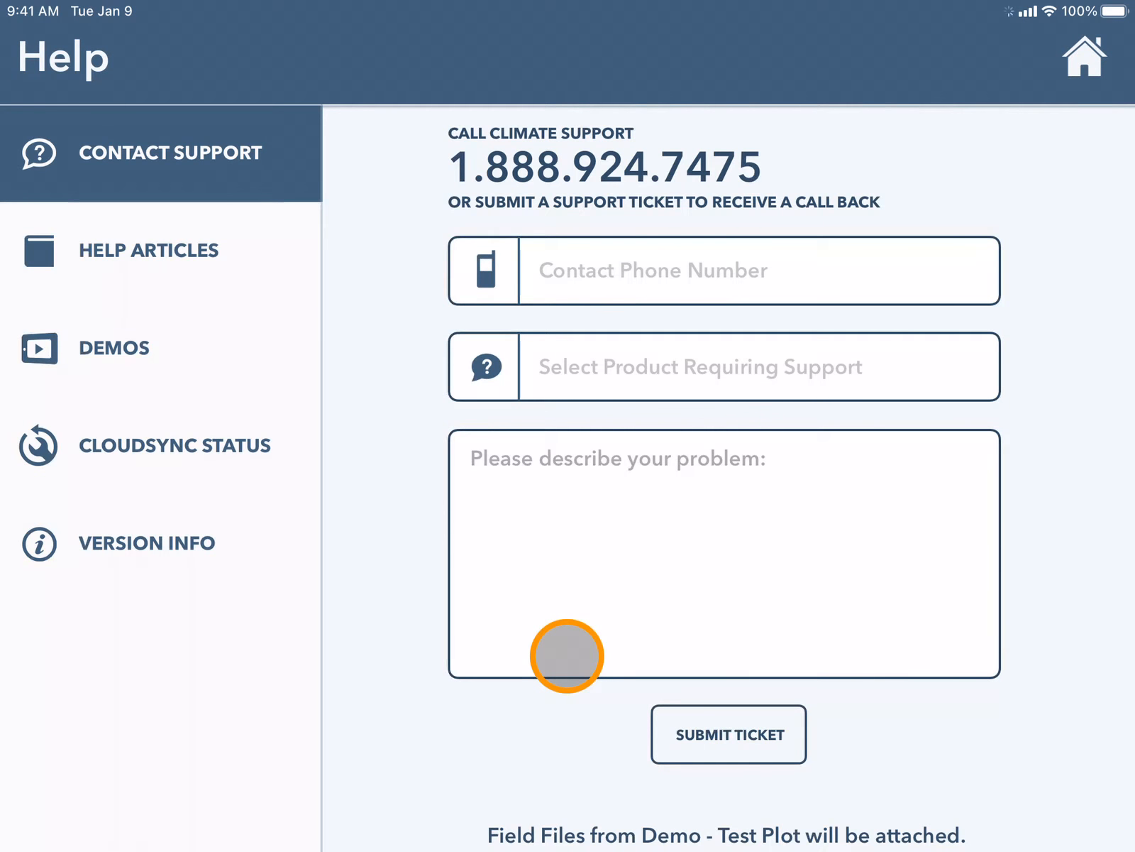
mouse_move(122, 445)
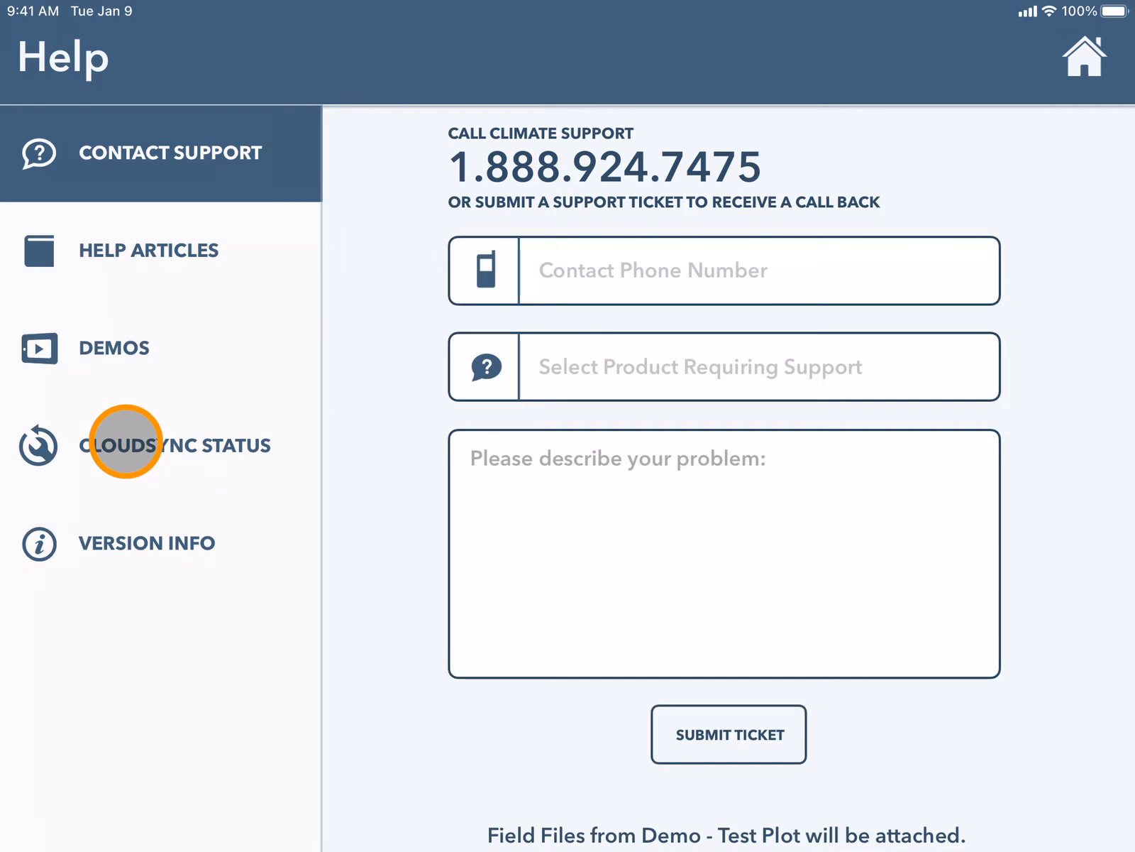
Check CloudSync Status shows all fields at 100%, then switch to the CloudSync Log.
left_click(175, 444)
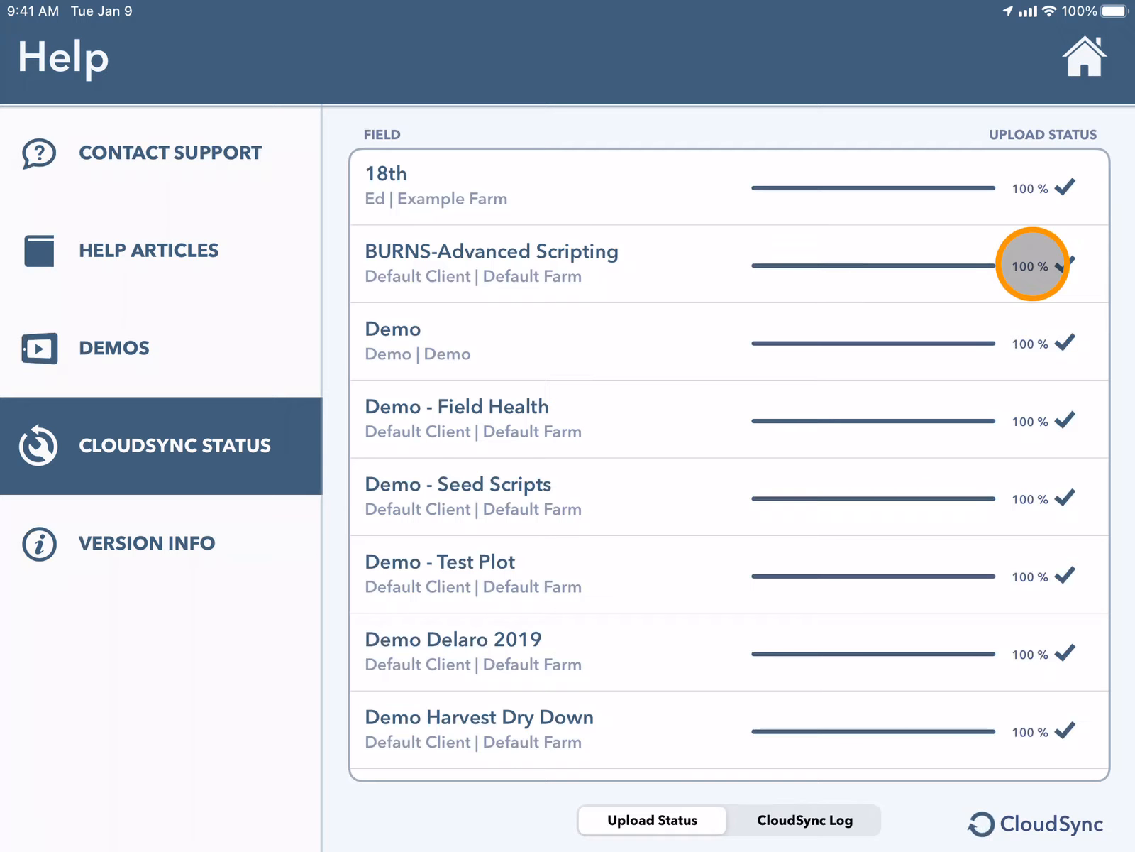
mouse_move(1034, 343)
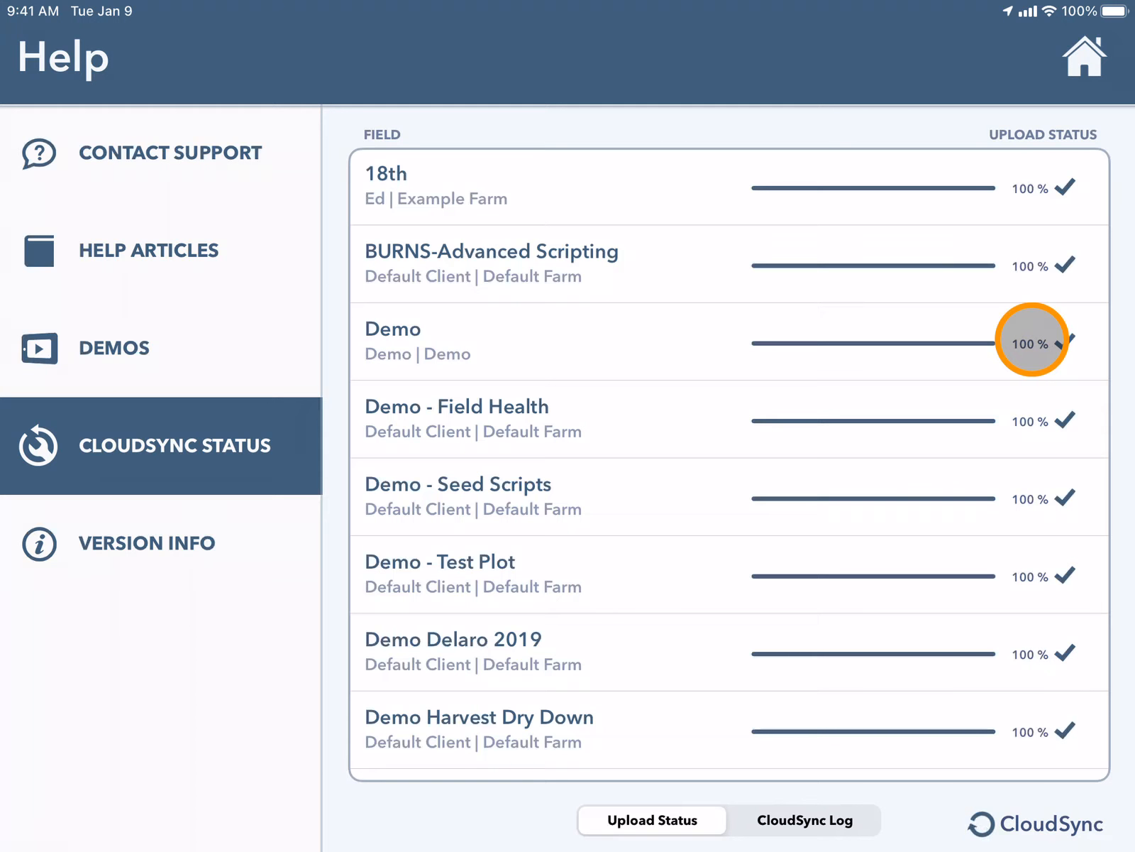
mouse_move(1023, 428)
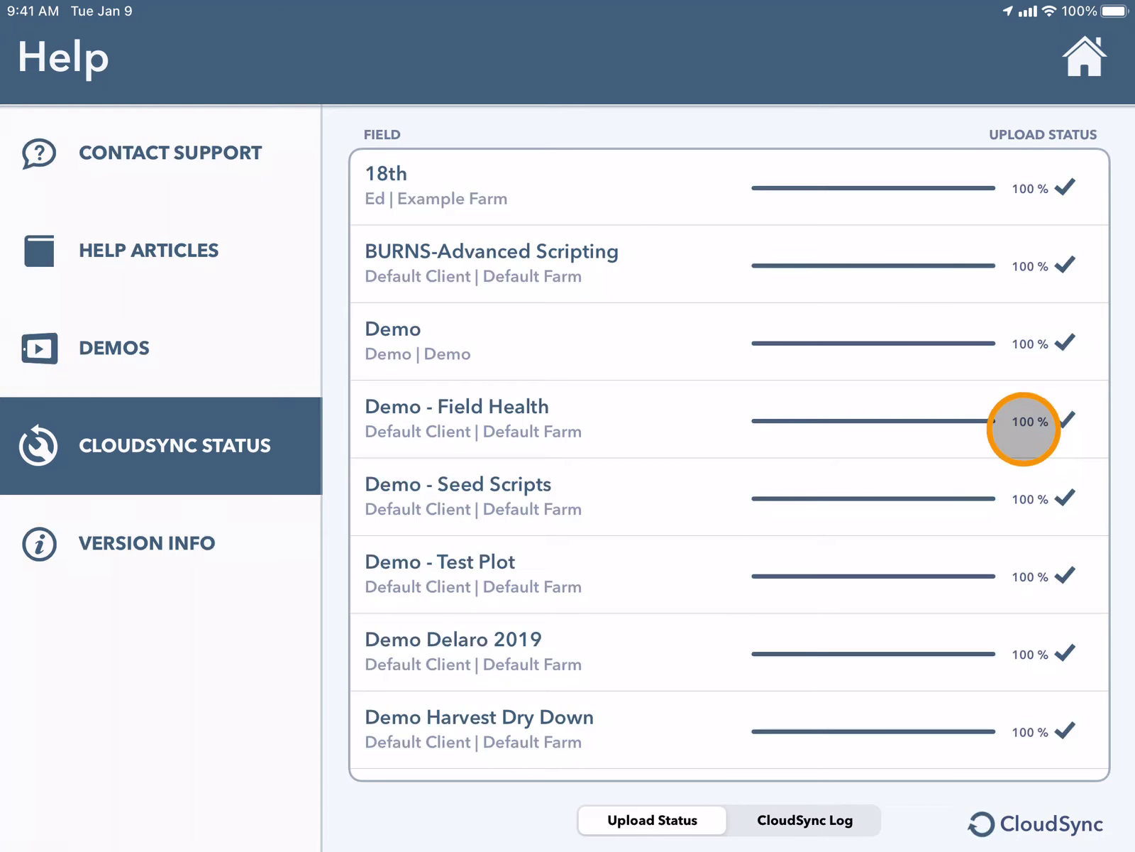
mouse_move(1029, 343)
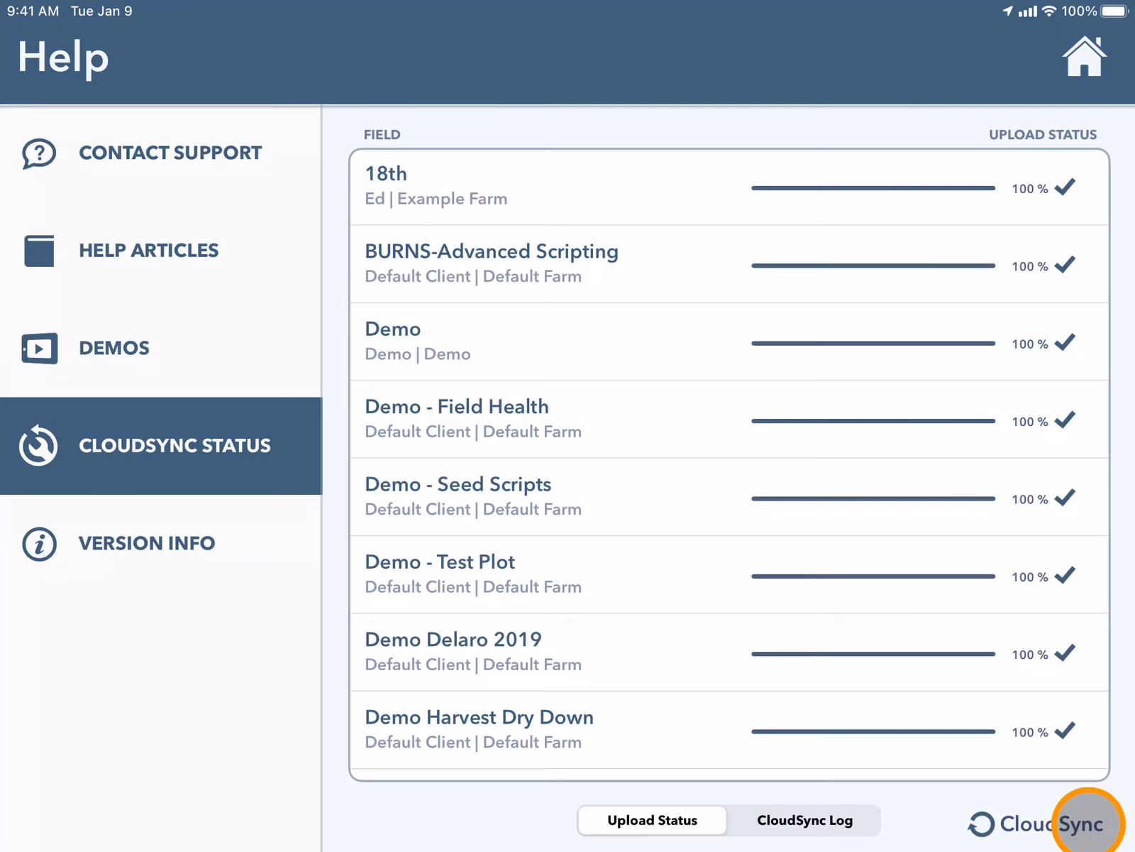
left_click(804, 820)
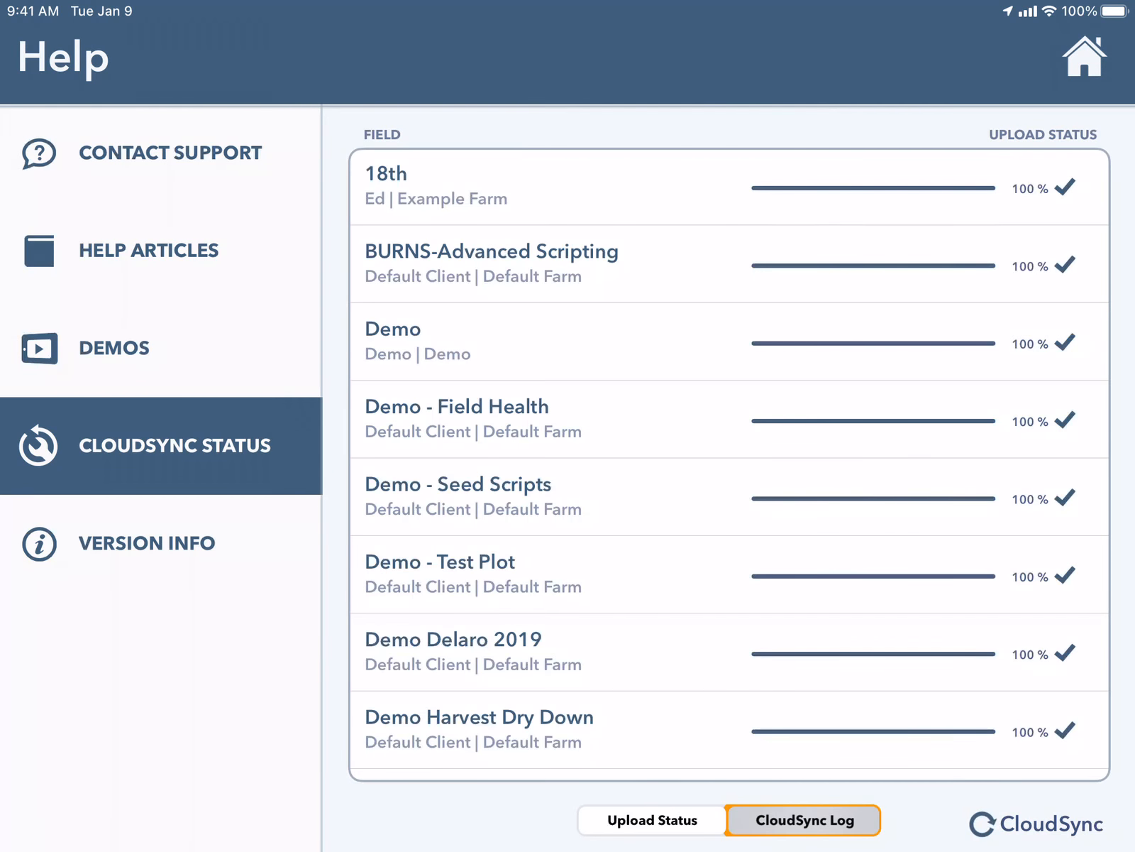
left_click(802, 820)
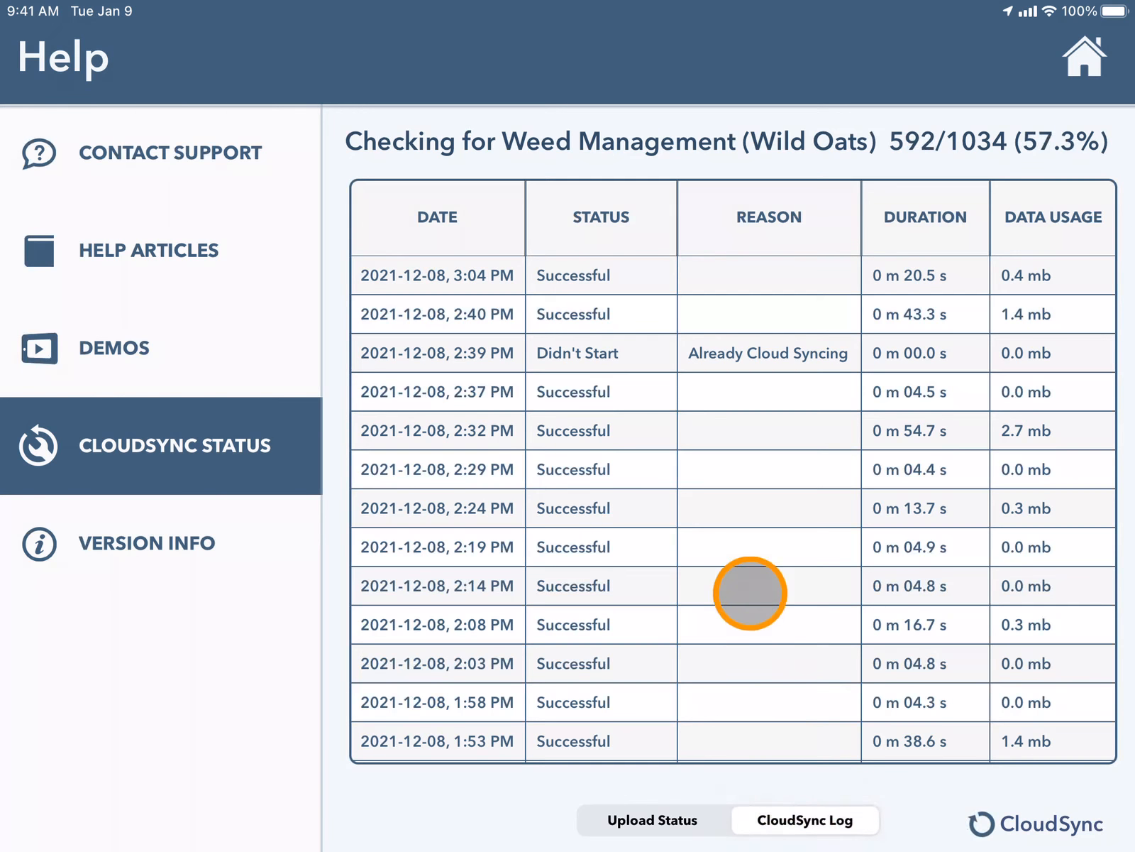